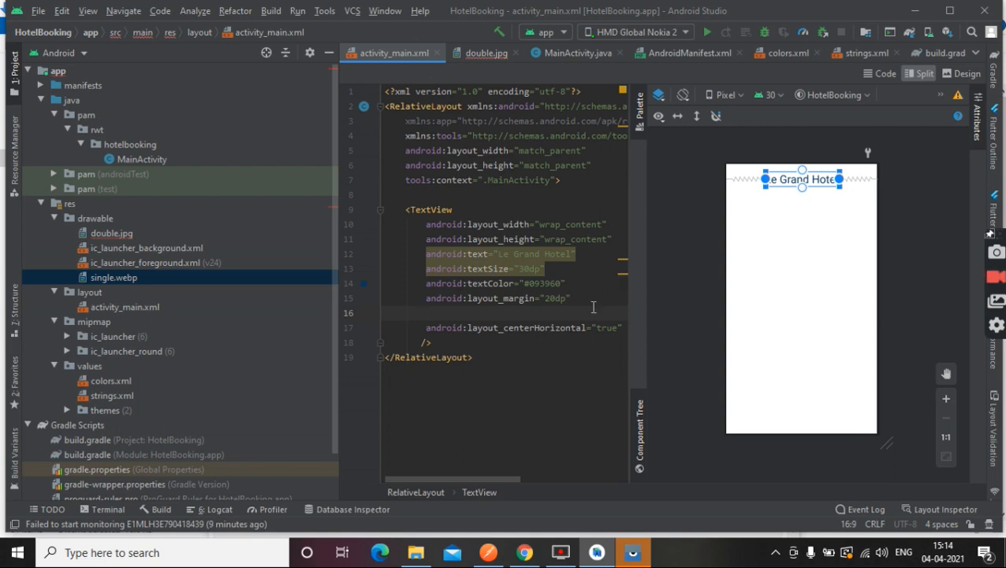
Step: Add fontFamily "cursive" and textStyle "bold" attributes to the title TextView
text(fontFamily="cursive)
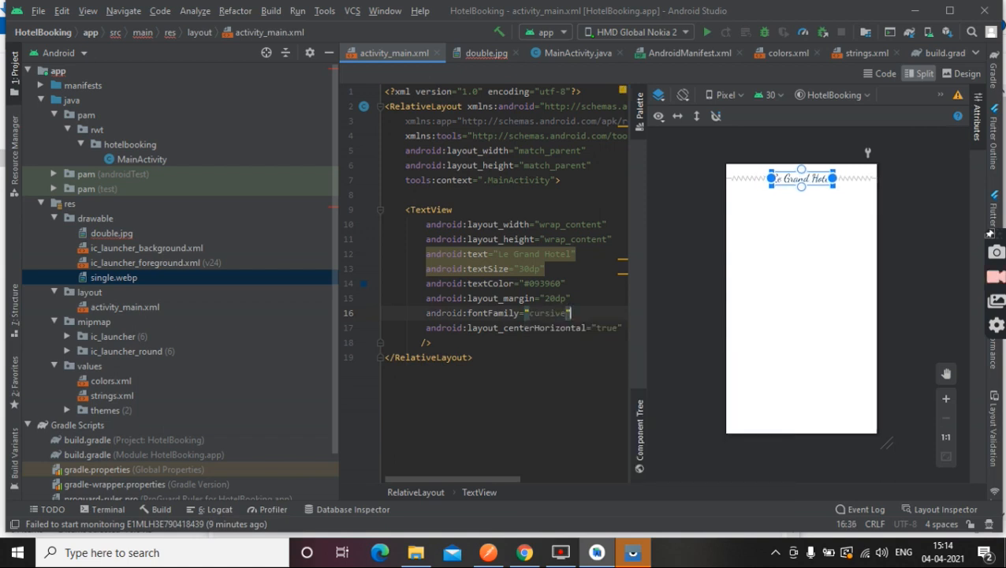
key(enter)
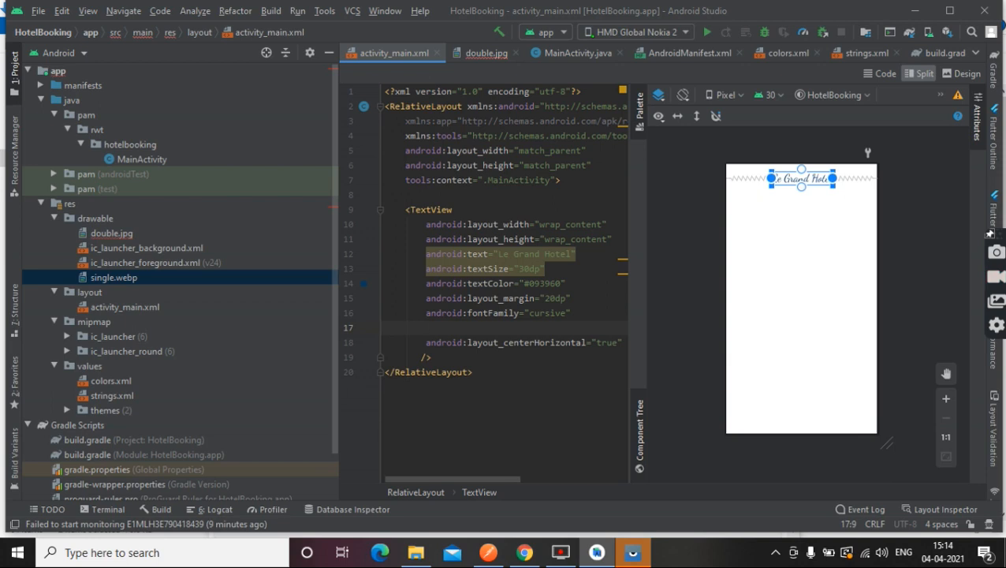
text(st)
click(527, 268)
text(4)
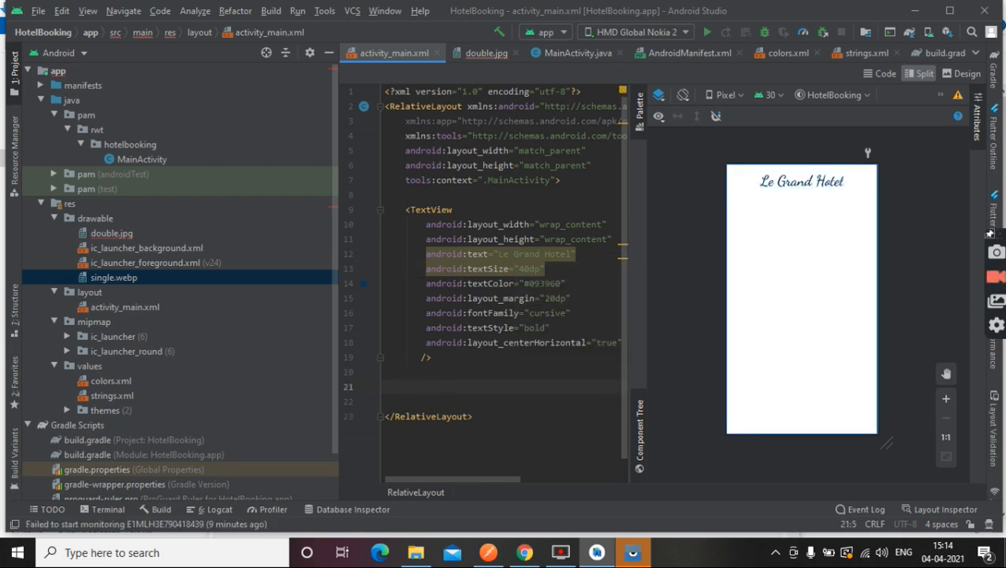
Step: In Design view, place an ImageView under the title using the single bedroom drawable
click(967, 74)
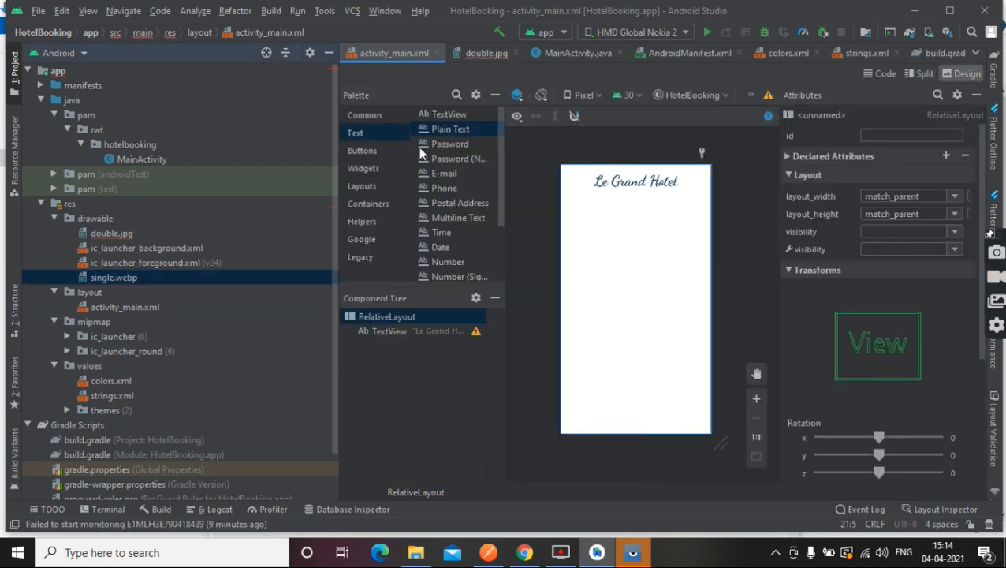
click(363, 150)
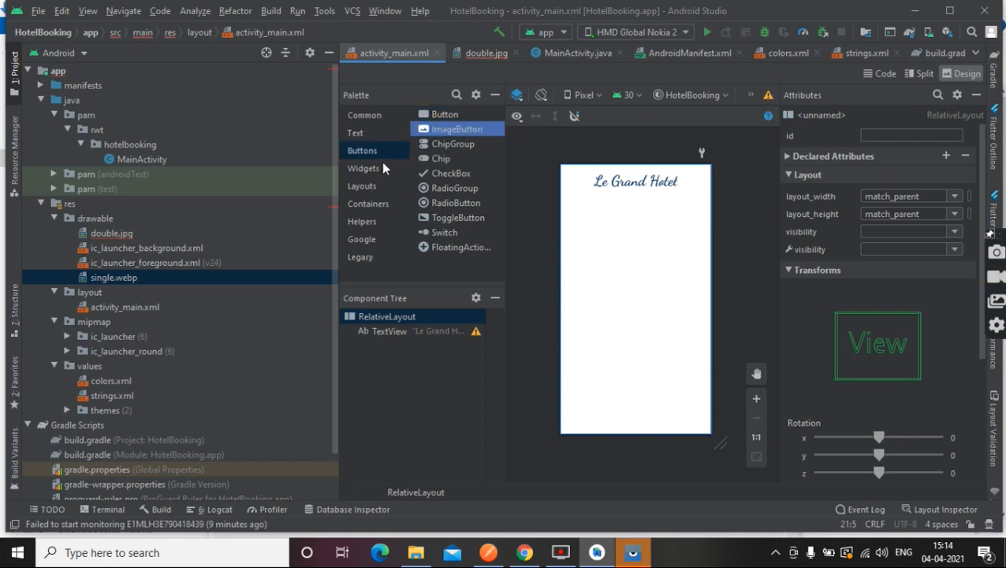
click(365, 114)
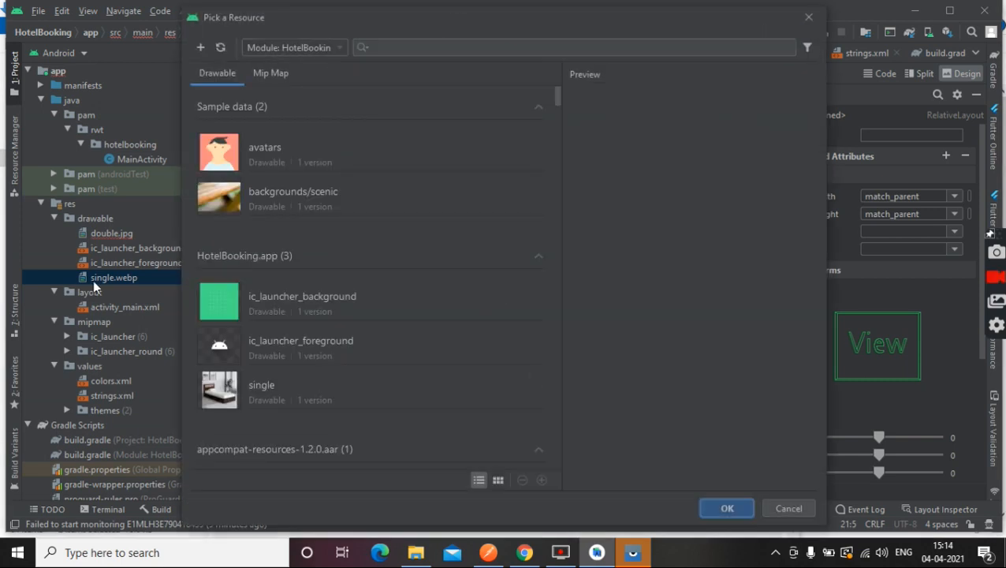
click(262, 385)
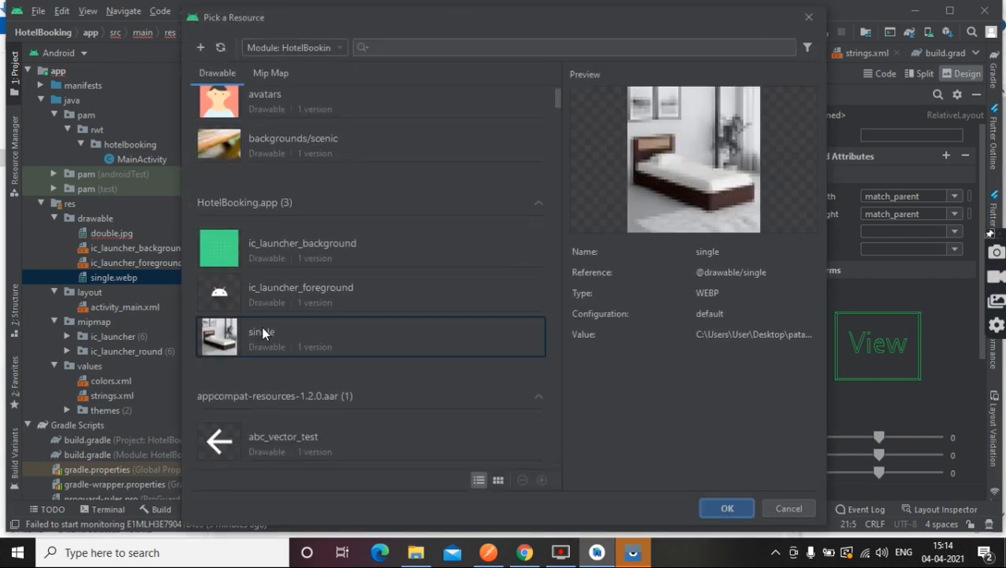
click(726, 508)
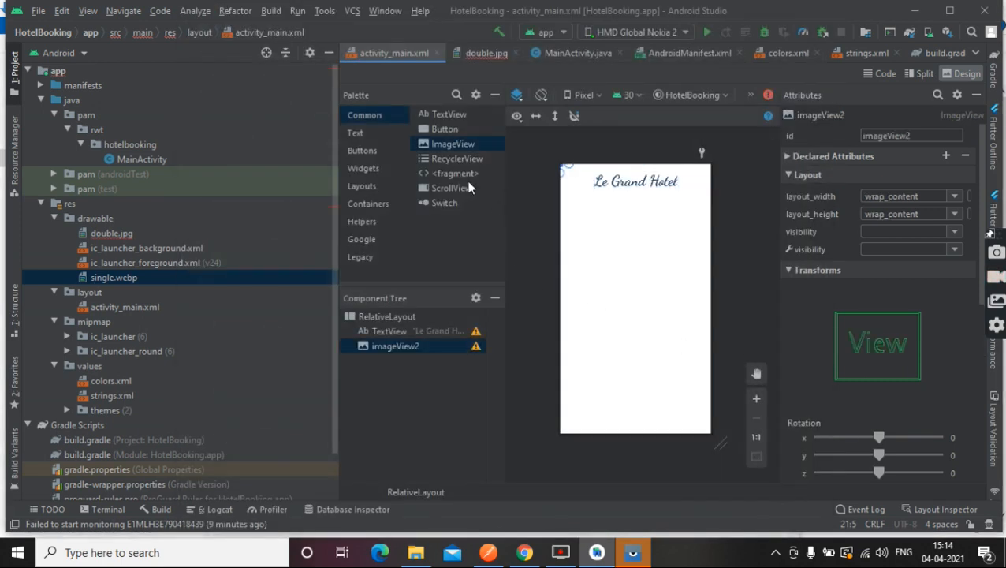
Step: Review the drawable resources and delete double.jpg from the project
click(453, 142)
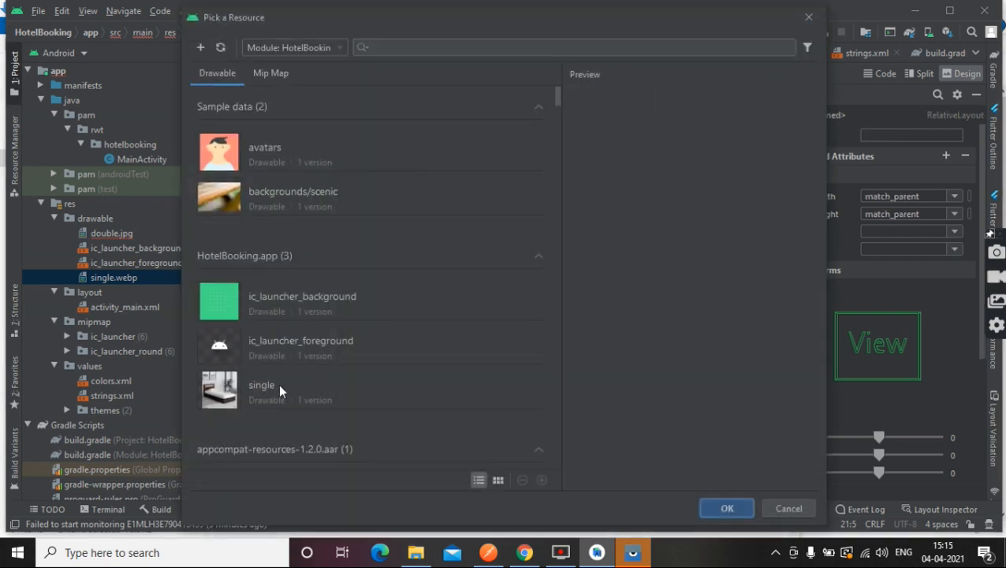
scroll(down, 3)
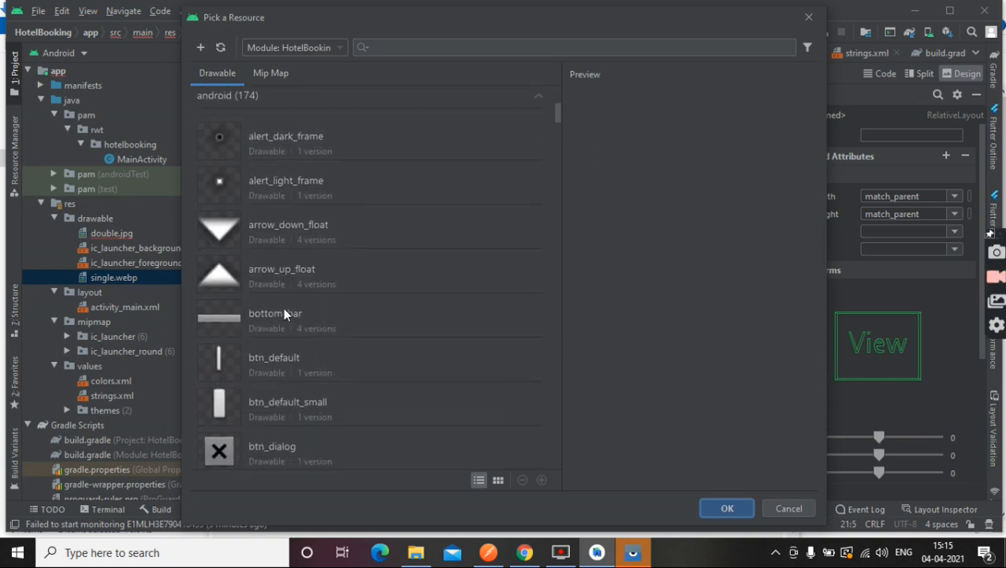
scroll(down, 3)
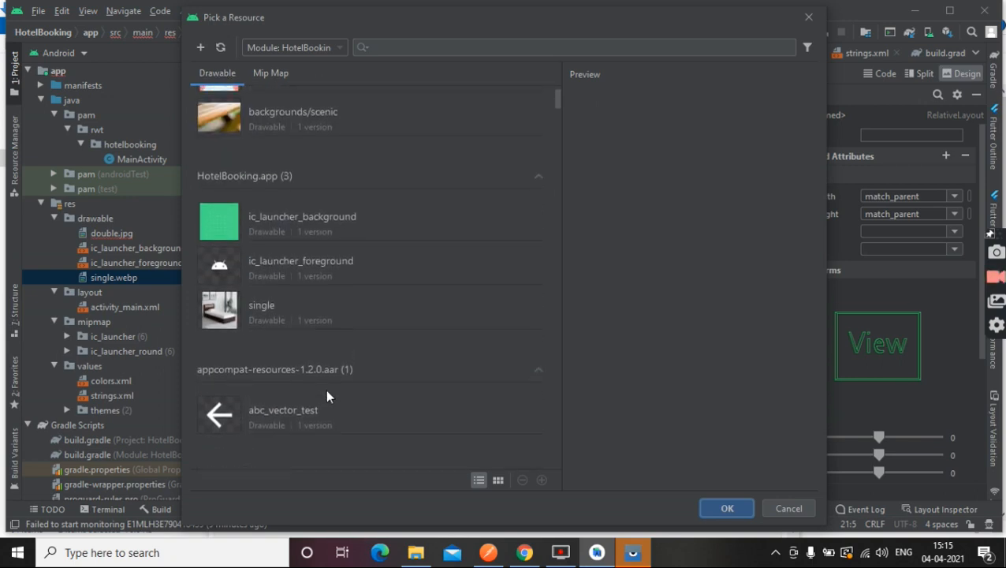
scroll(up, 3)
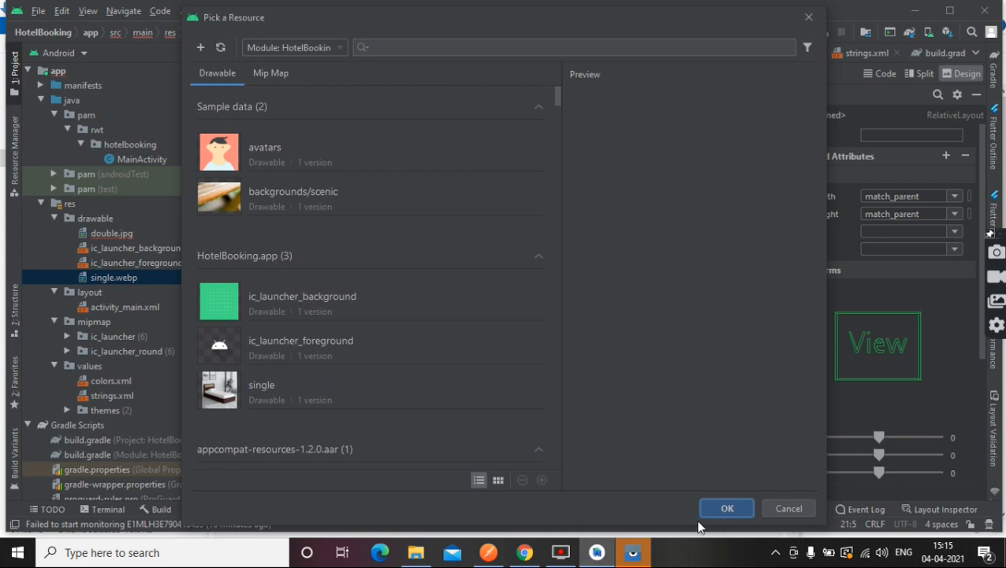
click(726, 508)
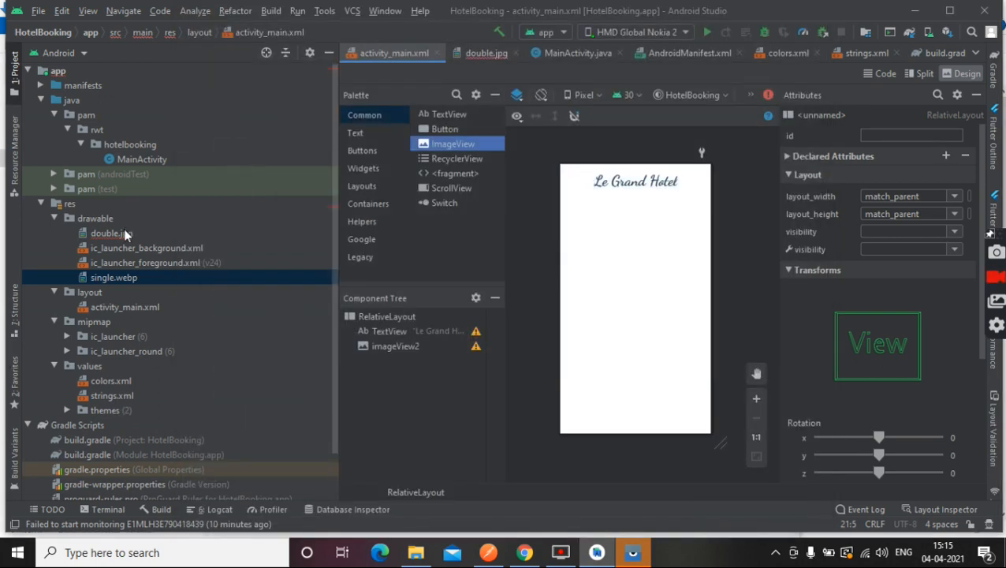
key(Delete)
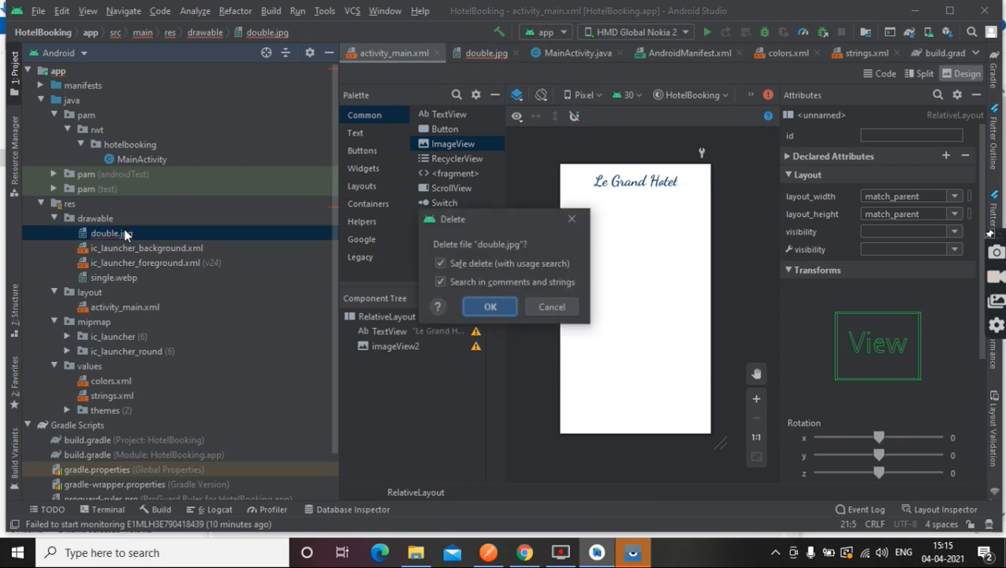
click(489, 306)
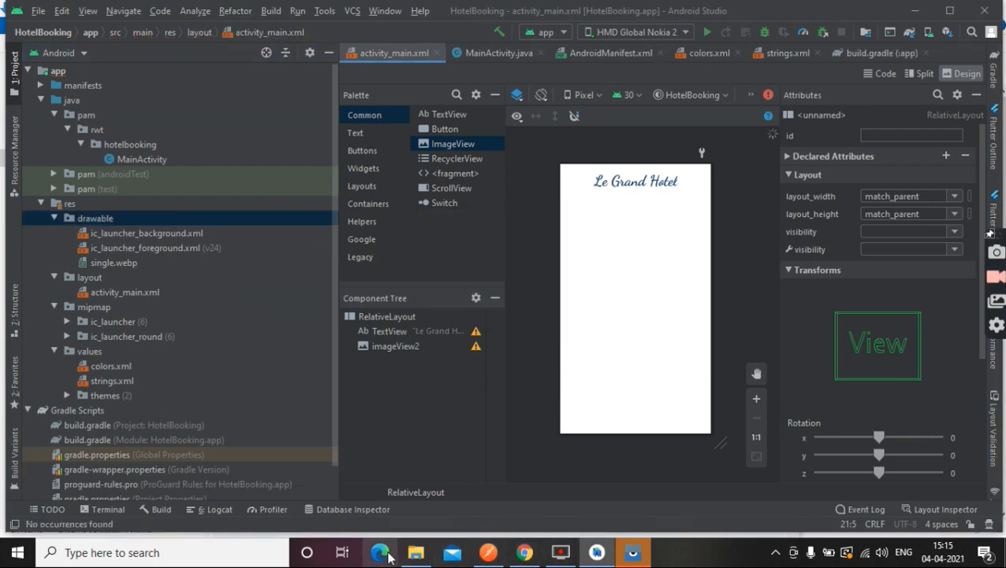
Step: In Chrome, save the Luxury Double Rooms photo as doblebed
click(417, 552)
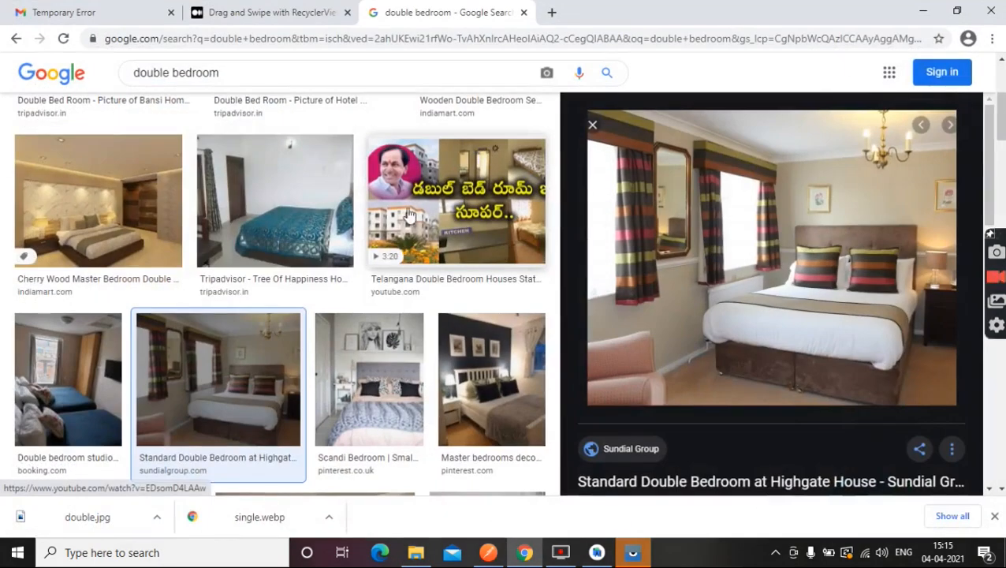
mouse_move(227, 245)
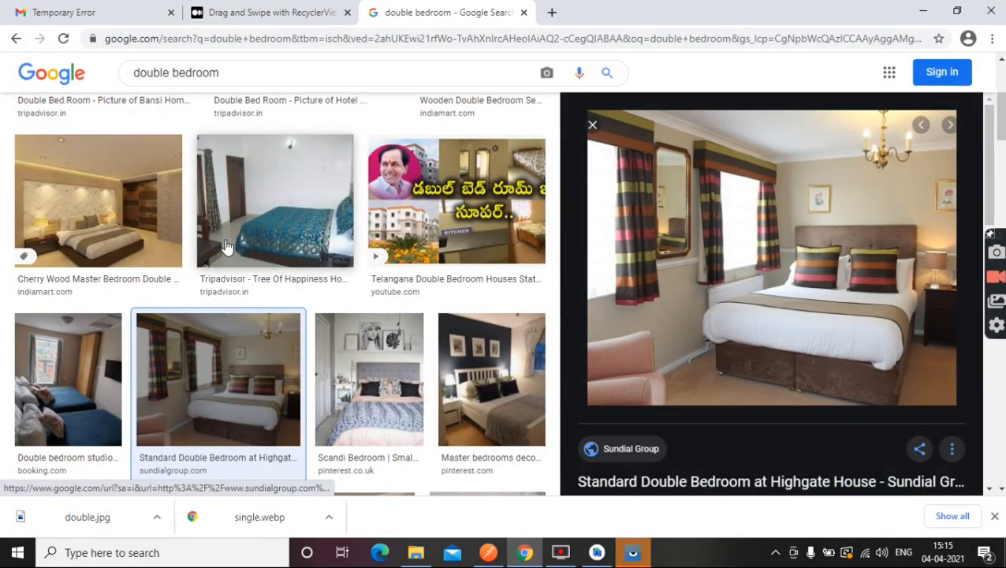
scroll(down, 3)
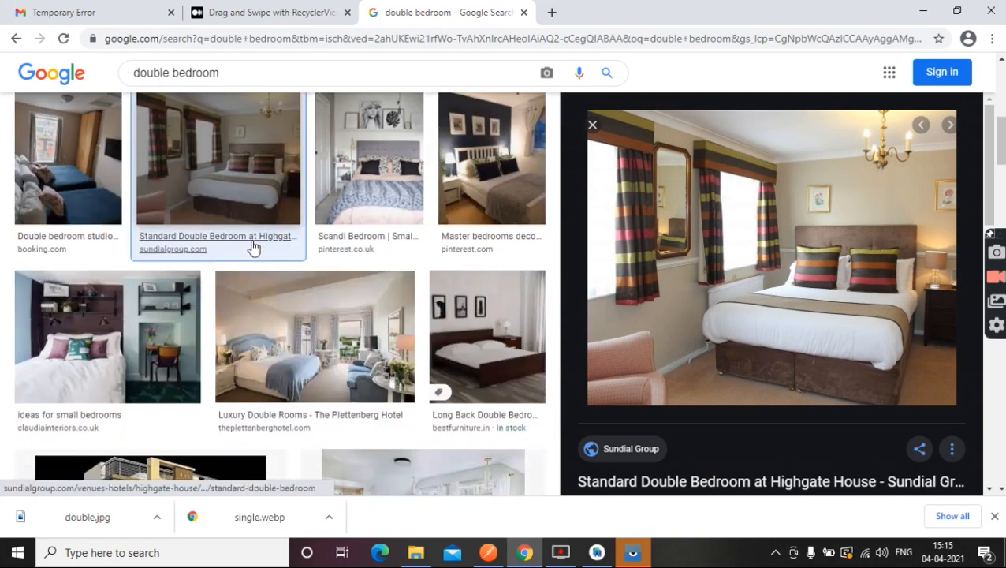
click(314, 338)
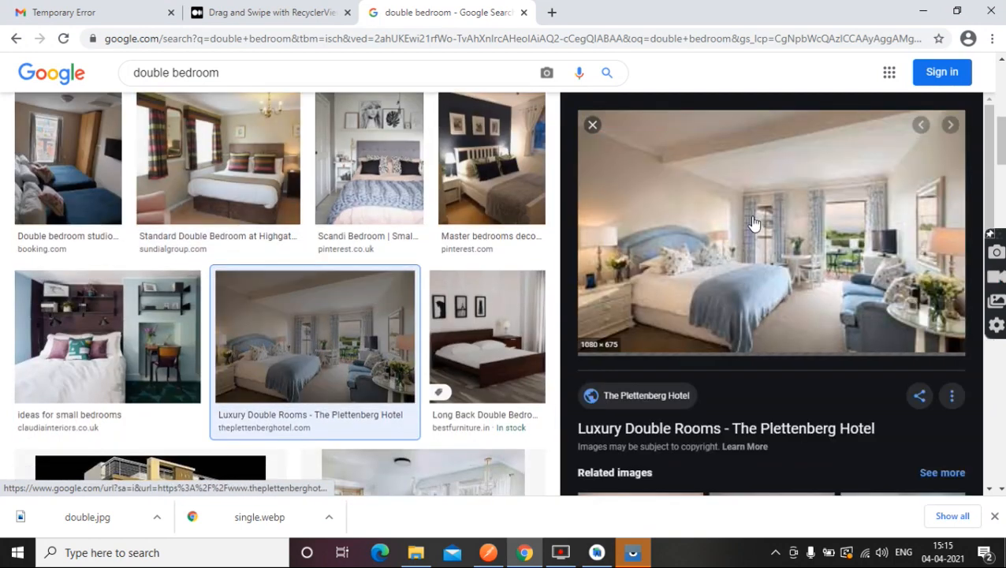
mouse_move(742, 221)
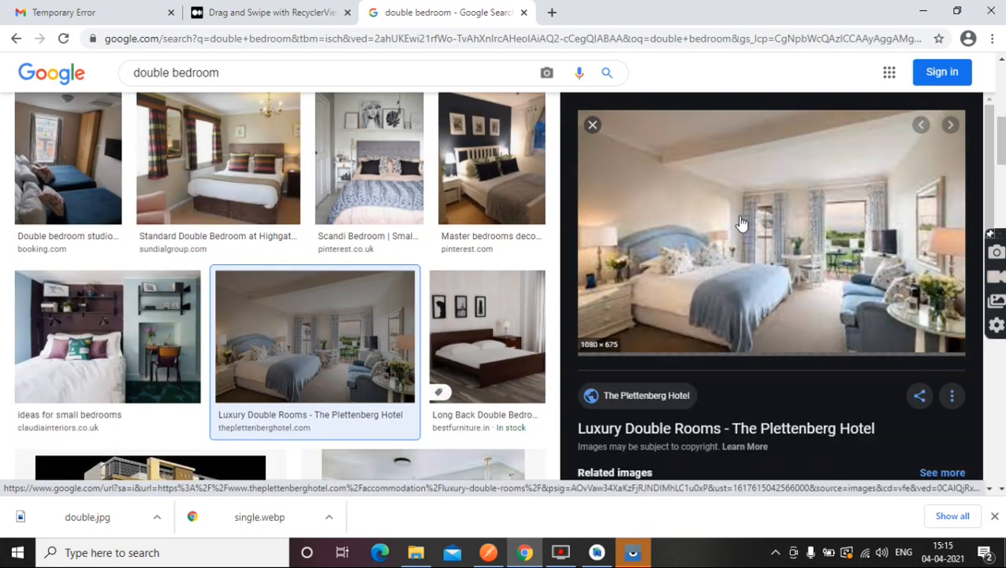
right_click(741, 224)
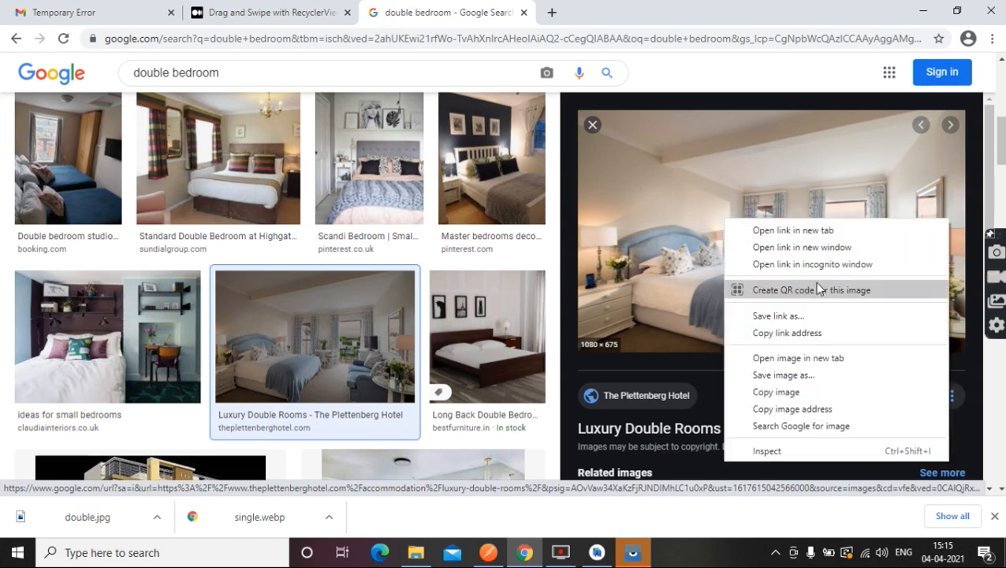
click(625, 323)
text(dob)
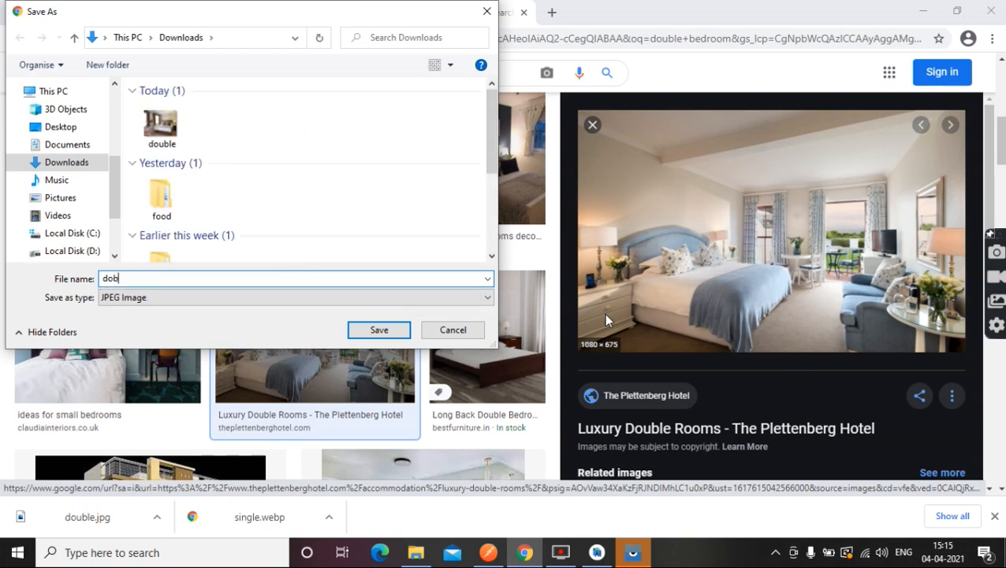
click(379, 330)
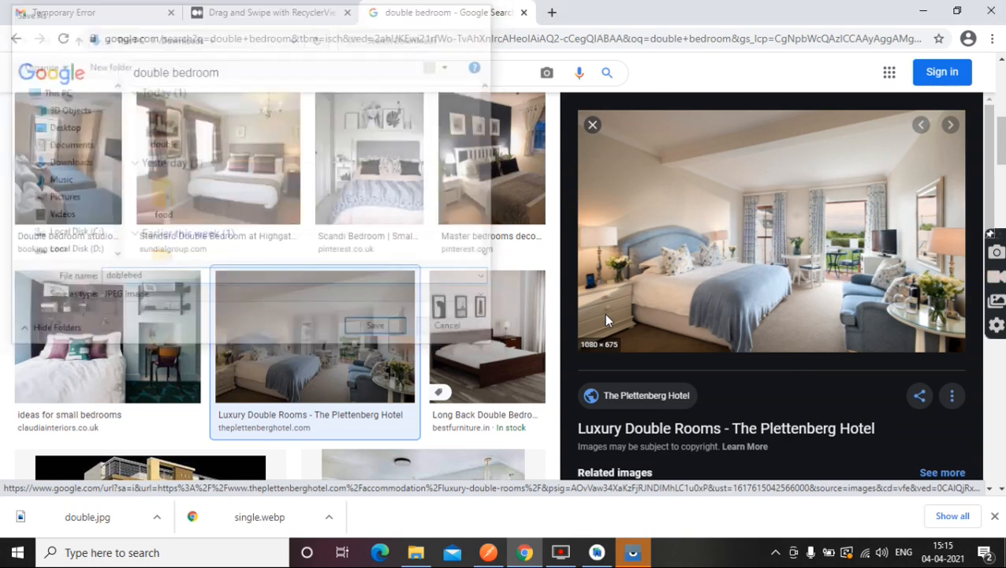
Step: Pick the saved doblebed image in Downloads and return to the Android project
click(416, 552)
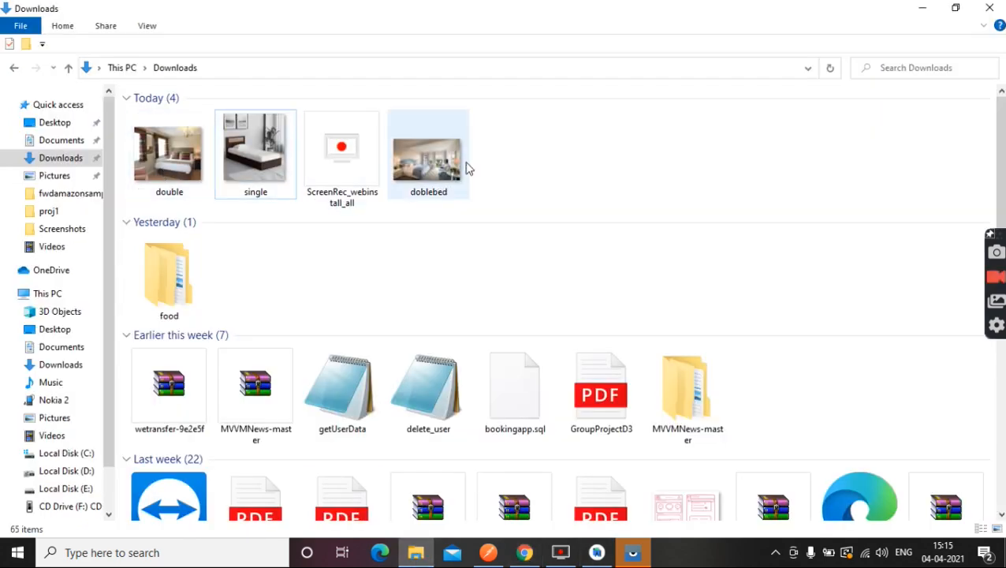
click(429, 154)
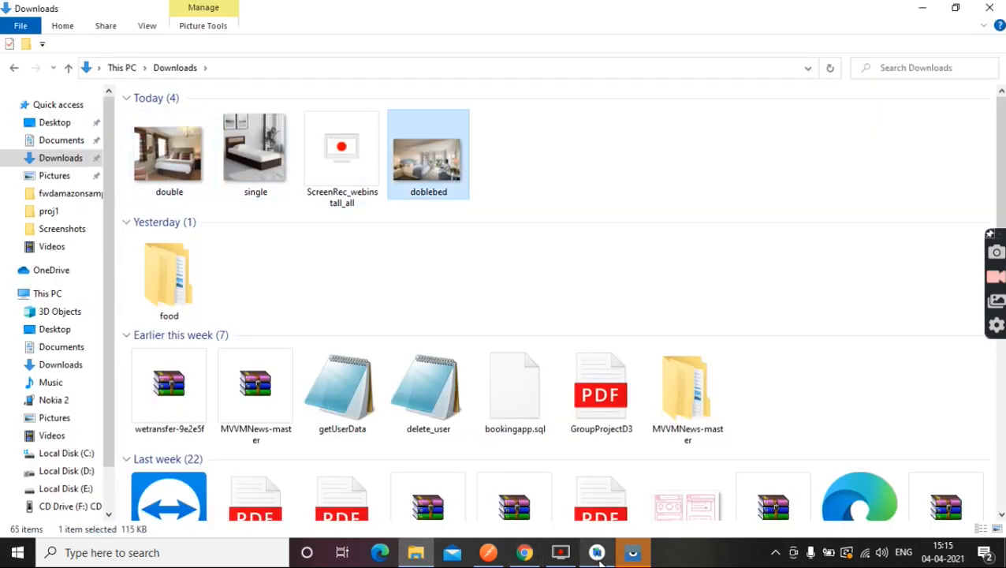
click(634, 552)
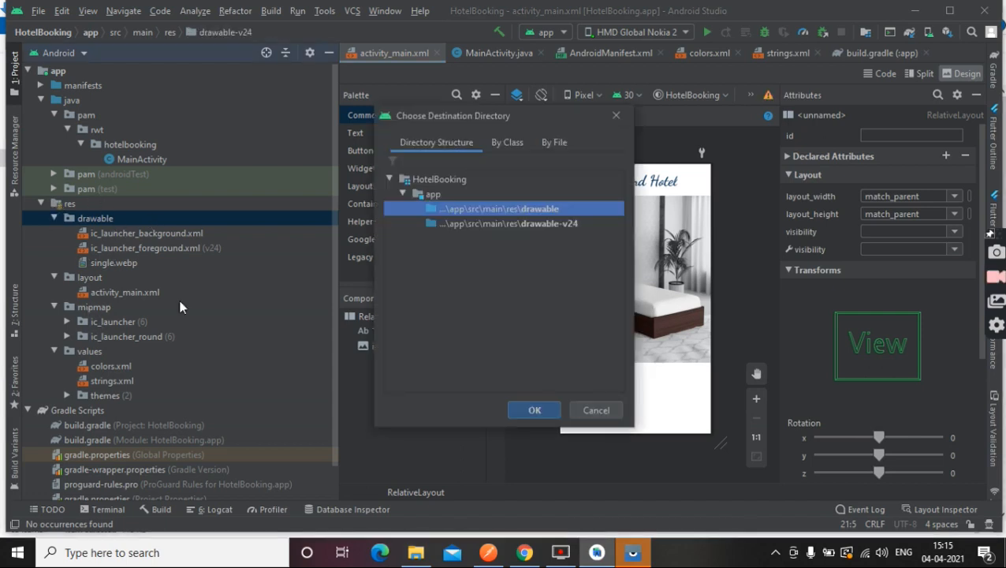
Step: Copy doblebed.jpg into the project's res/drawable directory
click(533, 410)
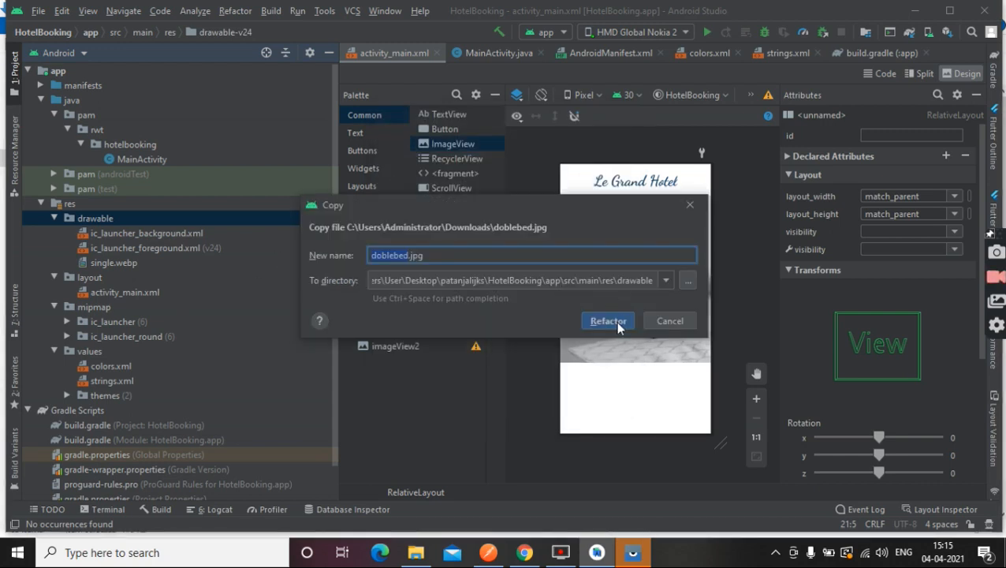
click(607, 320)
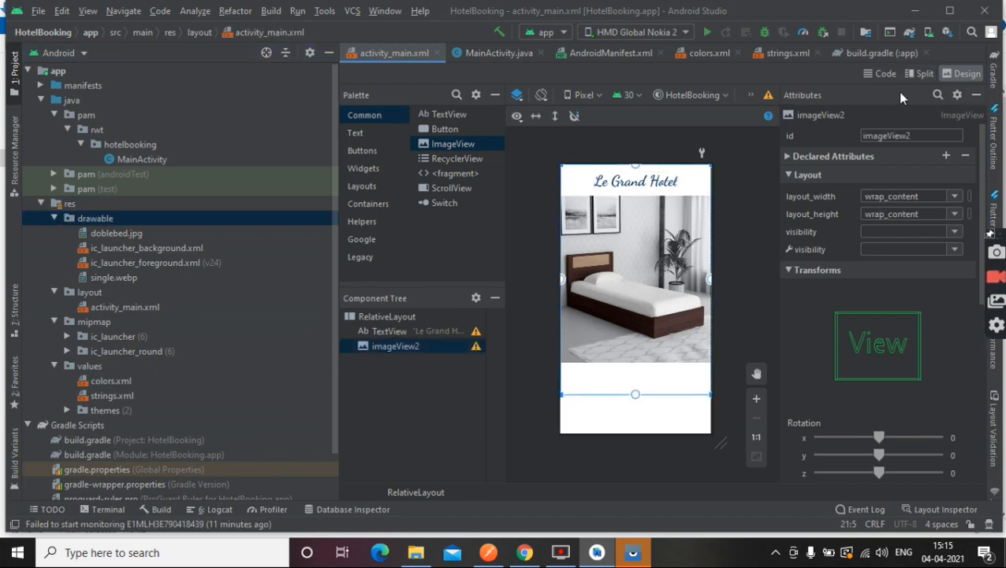
Step: In Split view, make the ImageView match_parent wide and 300dp tall
click(918, 74)
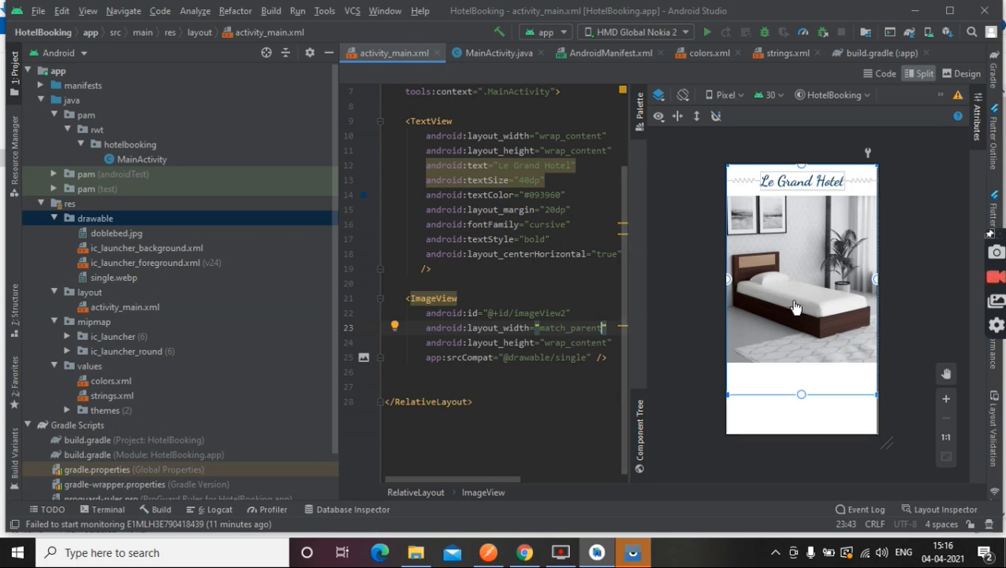
double_click(575, 342)
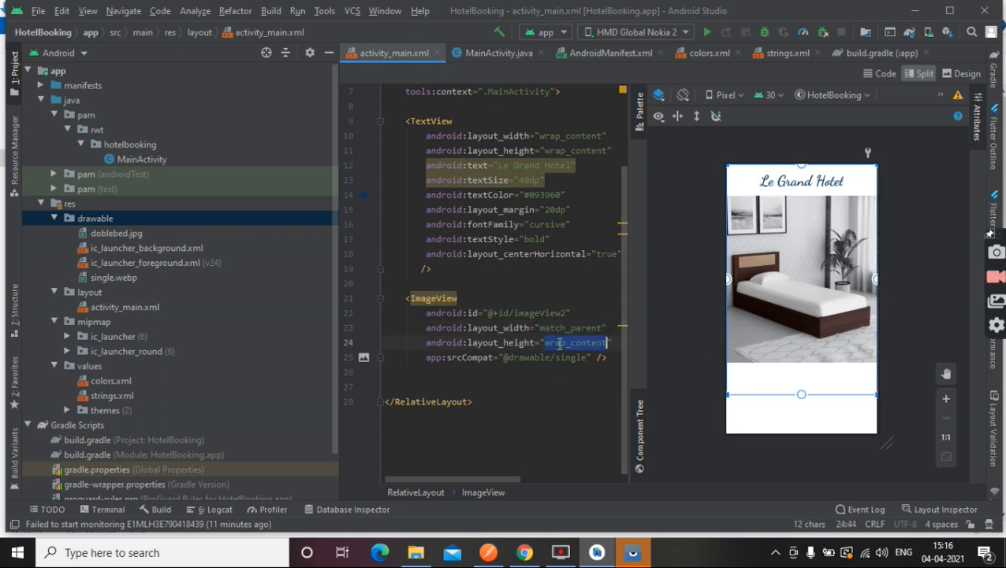
text(300dp)
text(android:id="@+id/)
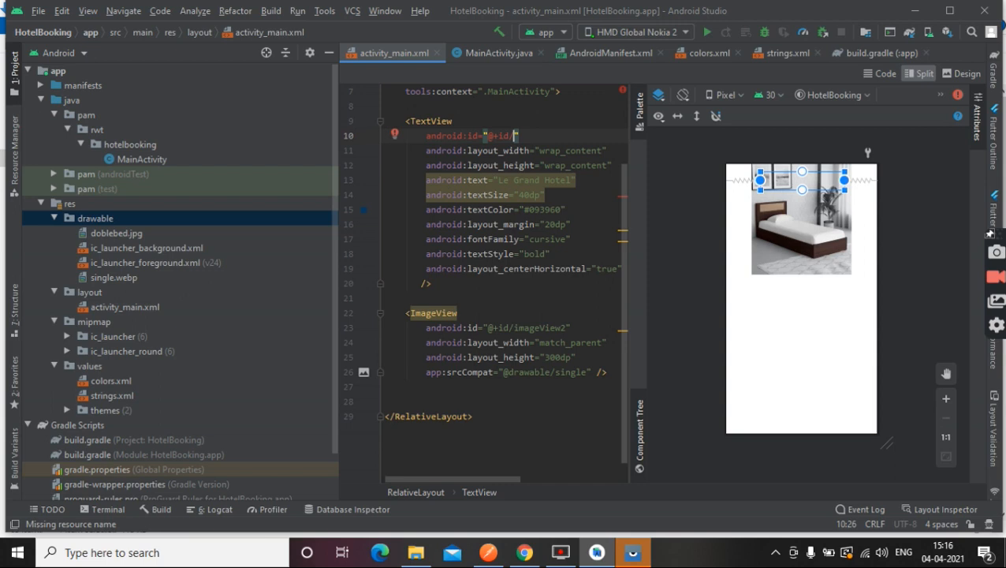
text(txt)
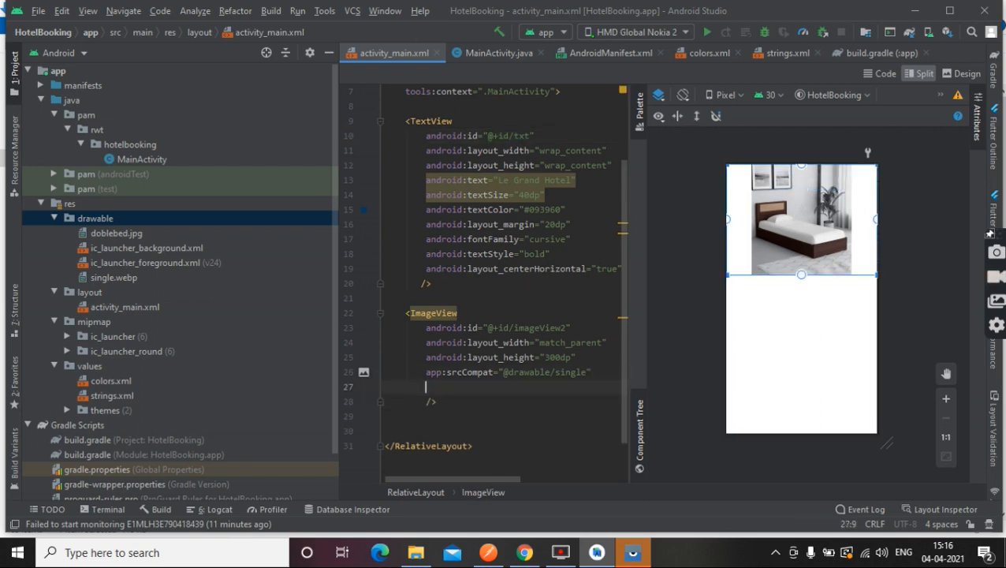
text(android:layout_below="@+id/)
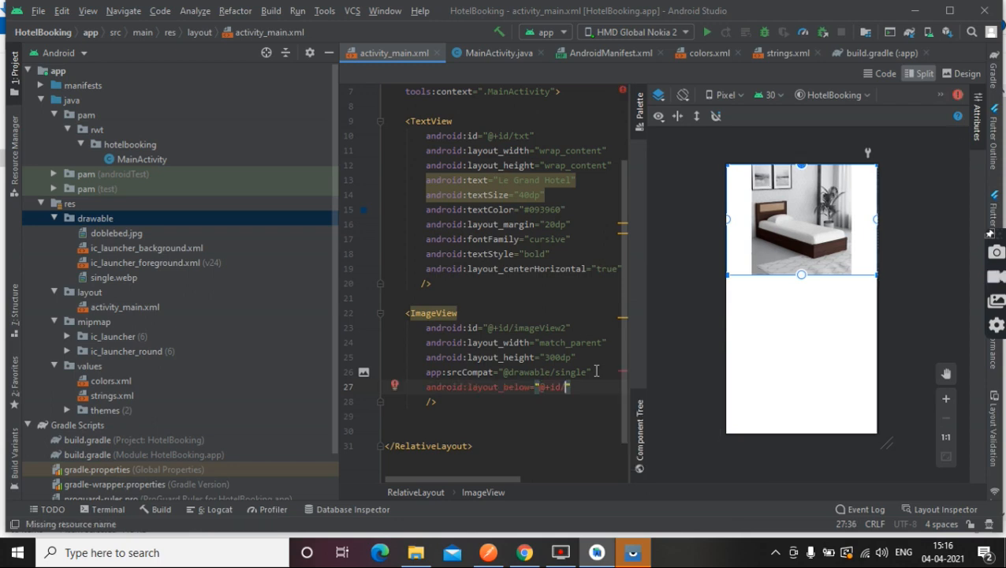
text(/txt)
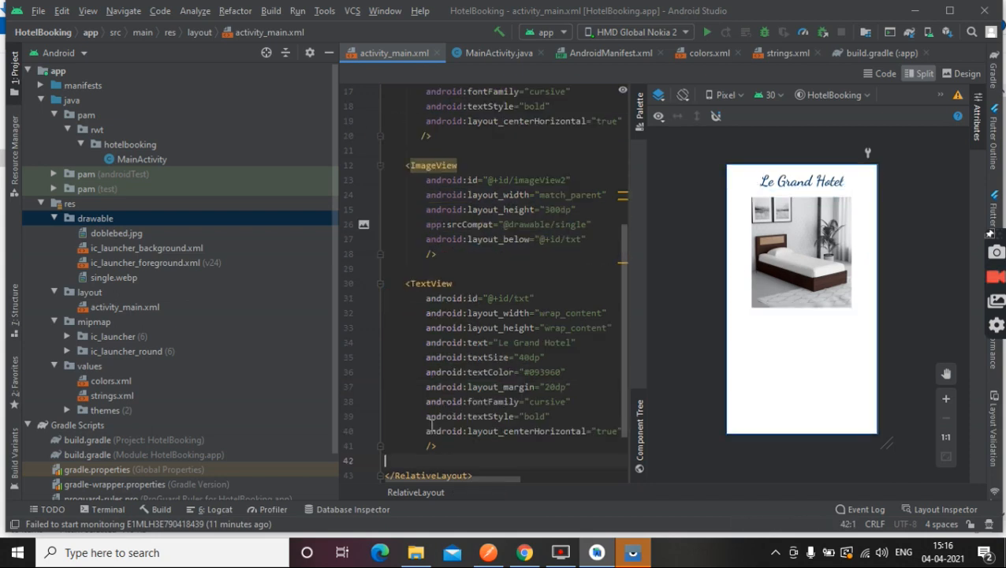
click(801, 180)
text(1)
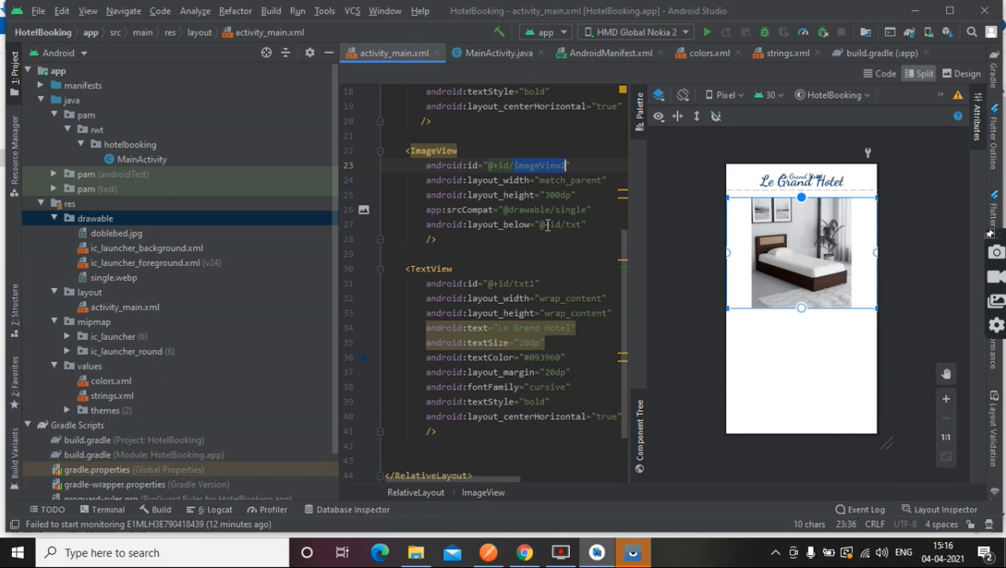
click(544, 224)
text(android:layout_below="@+id/imageView2")
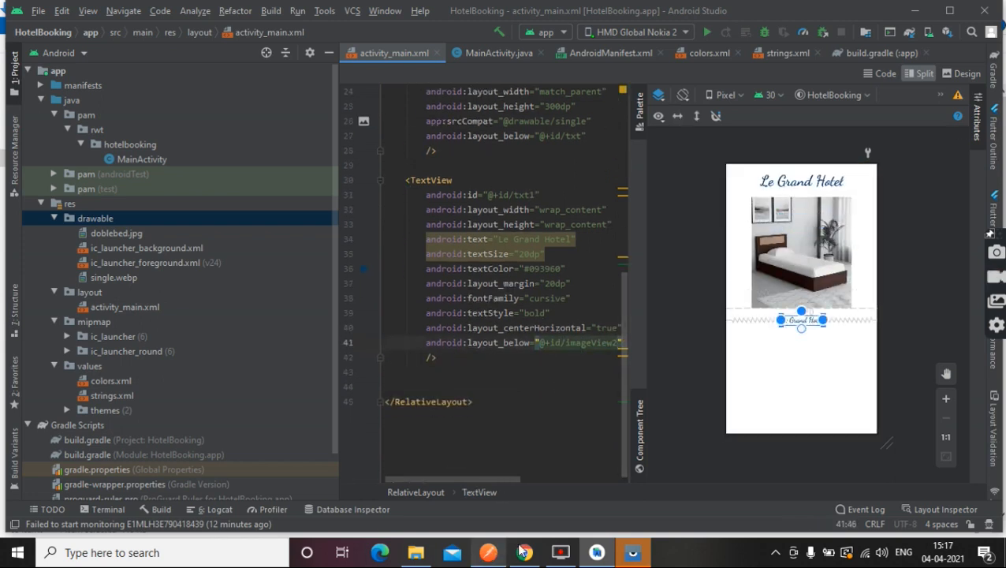
click(524, 552)
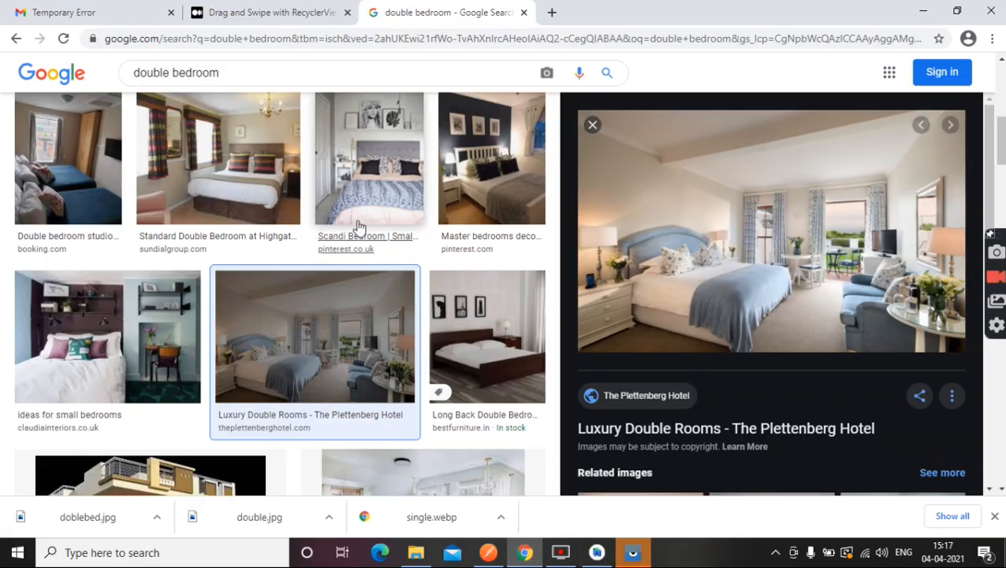